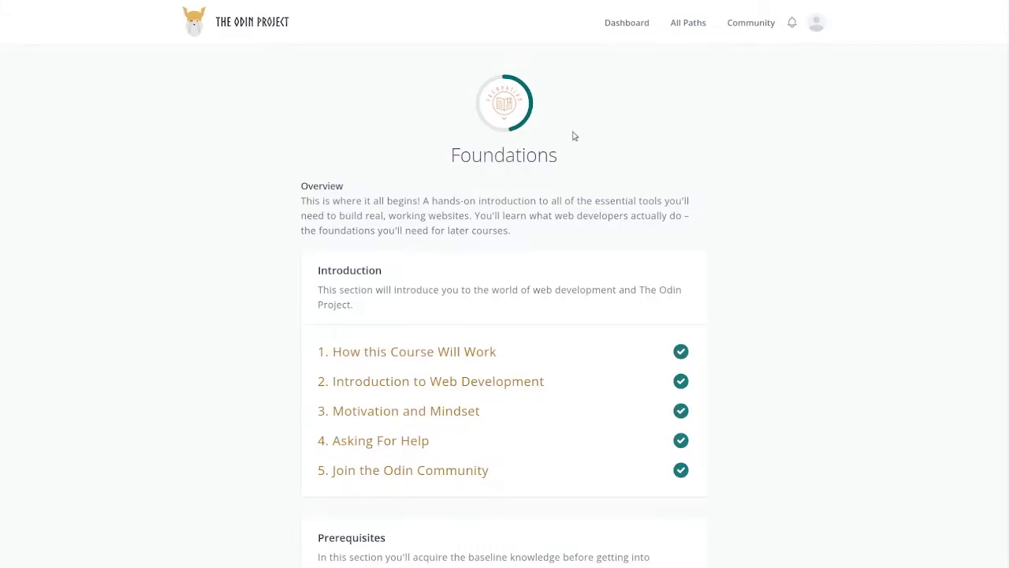
mouse_move(561, 264)
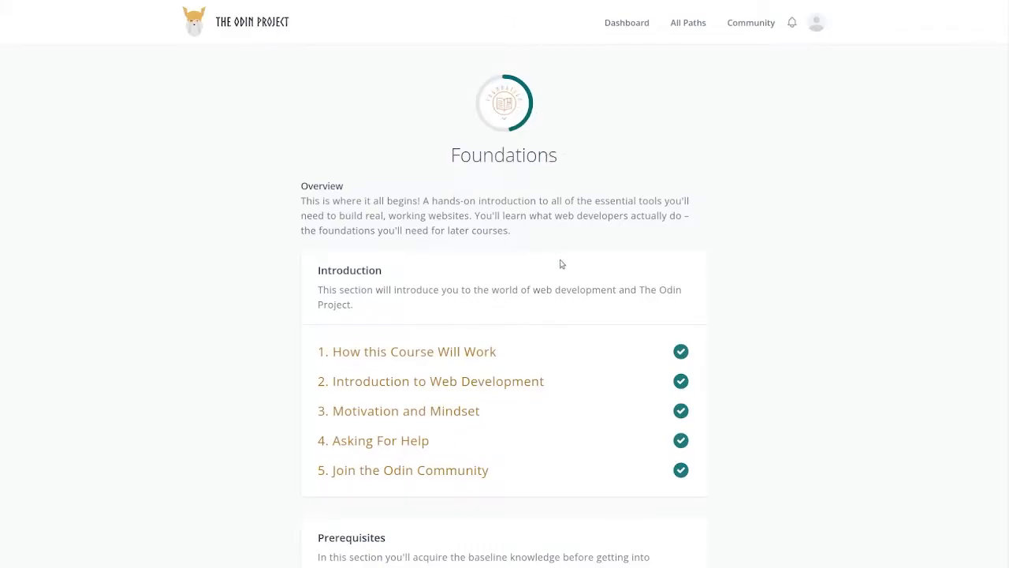
Step: Scroll the Foundations course page down to the CSS Foundations lesson list
scroll(down, 3)
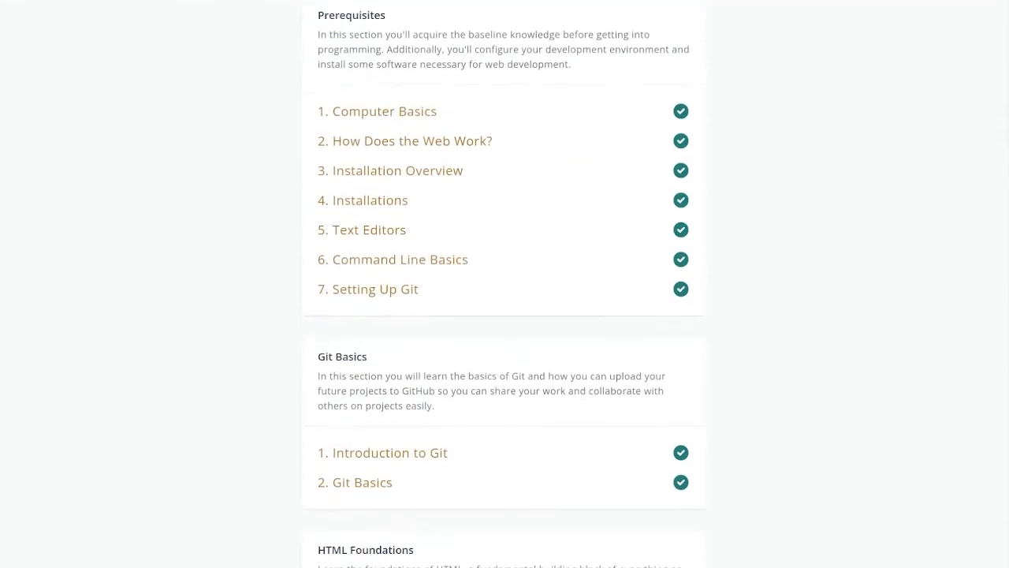
scroll(down, 3)
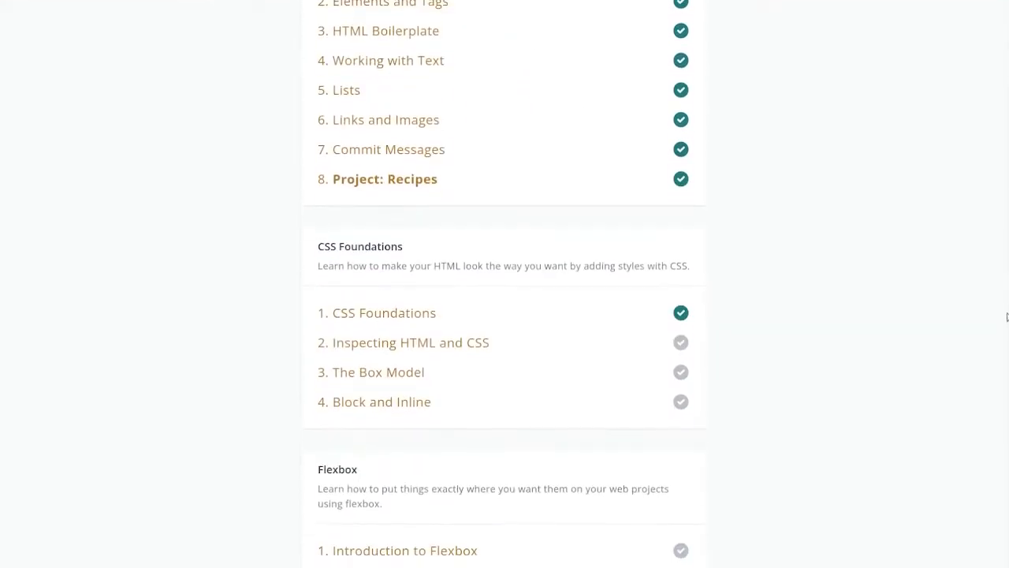
scroll(down, 3)
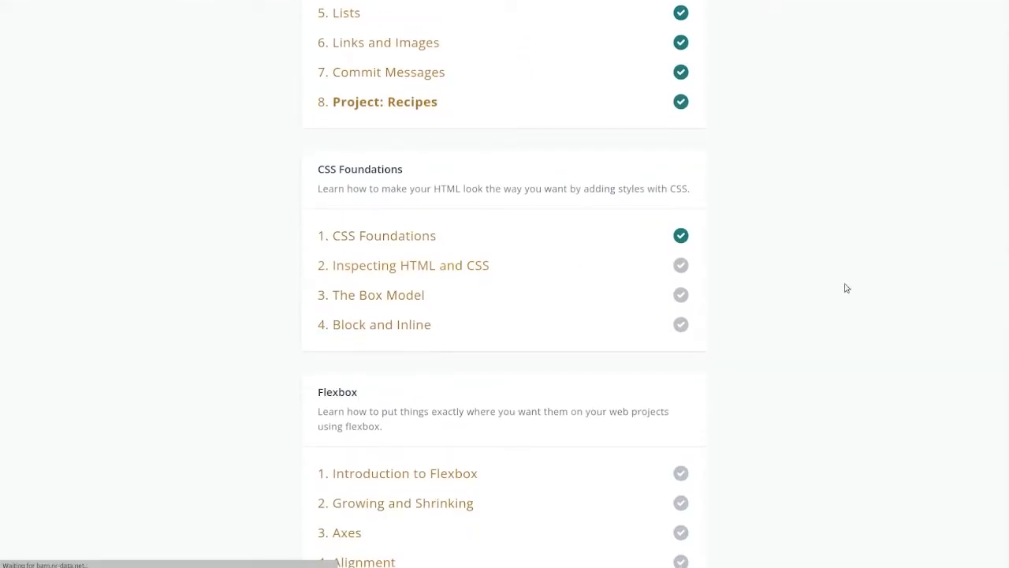
Step: Open the Inspecting HTML and CSS lesson and read its Introduction, Lesson Overview and The Inspector
click(411, 265)
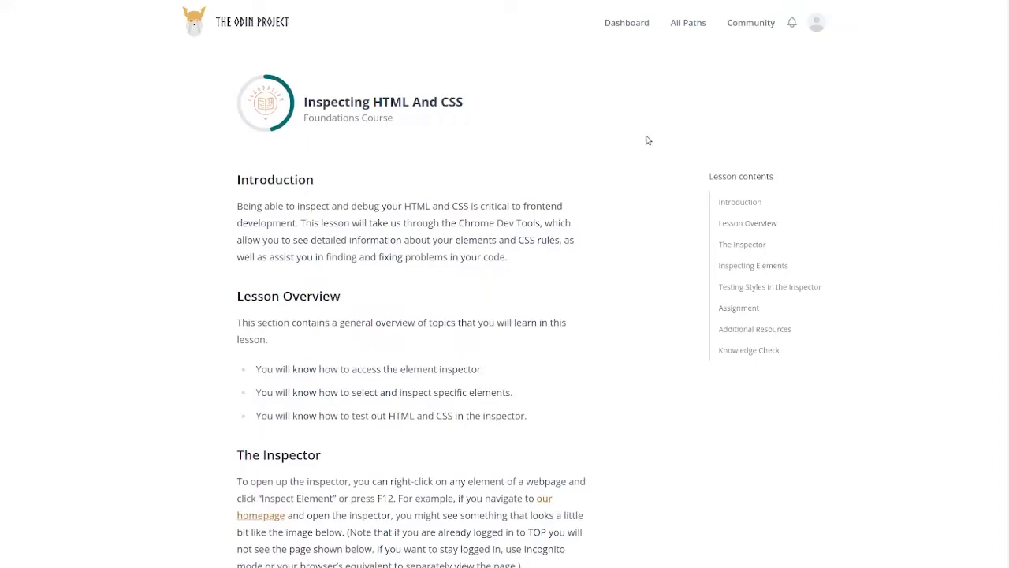
scroll(down, 3)
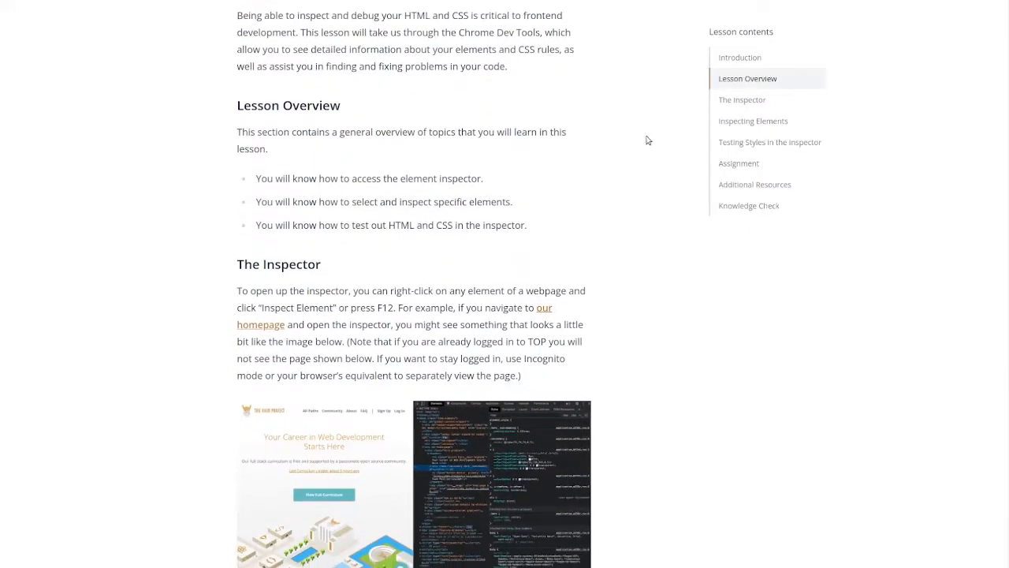
scroll(down, 3)
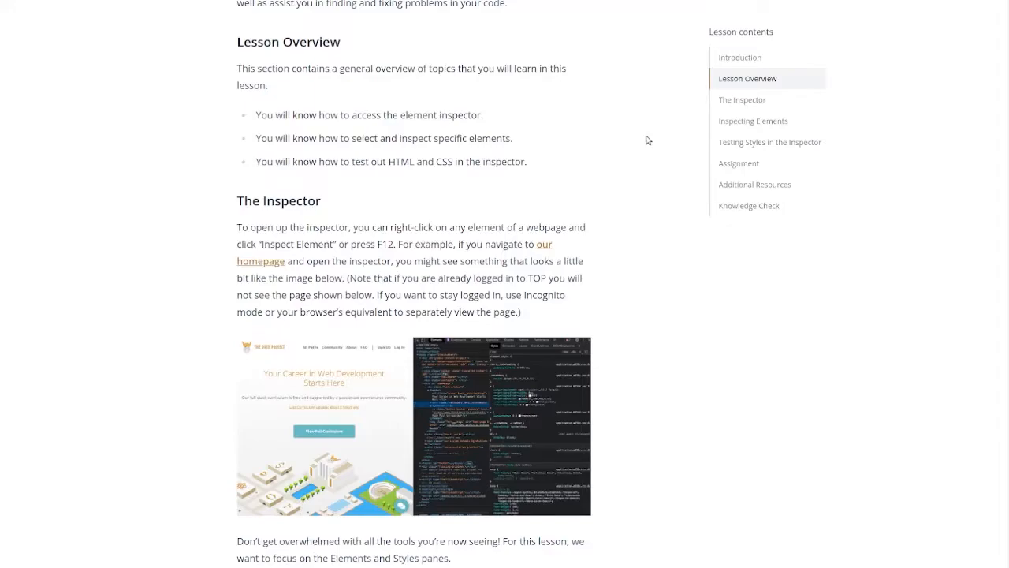
scroll(down, 3)
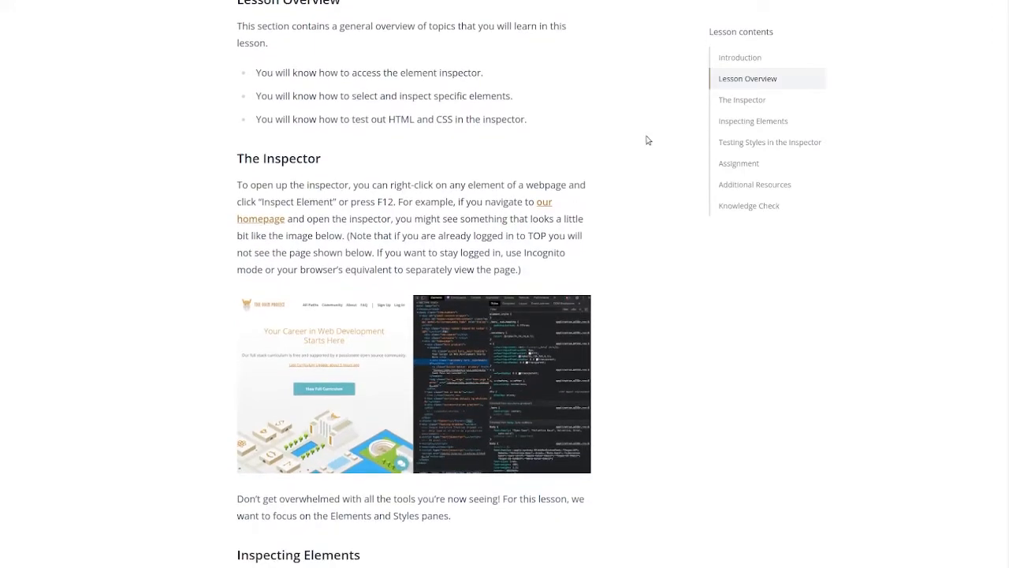
scroll(down, 3)
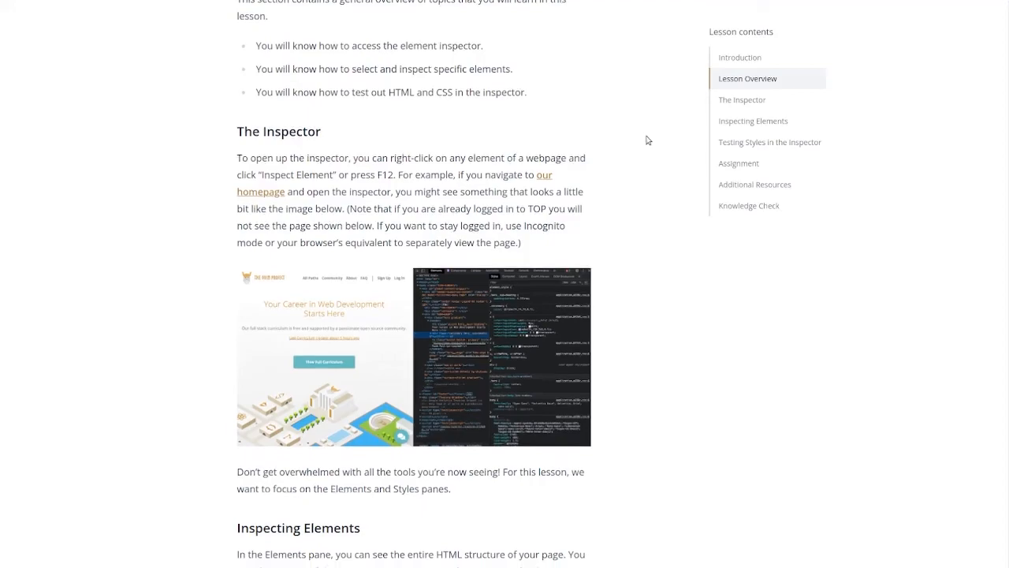
scroll(down, 3)
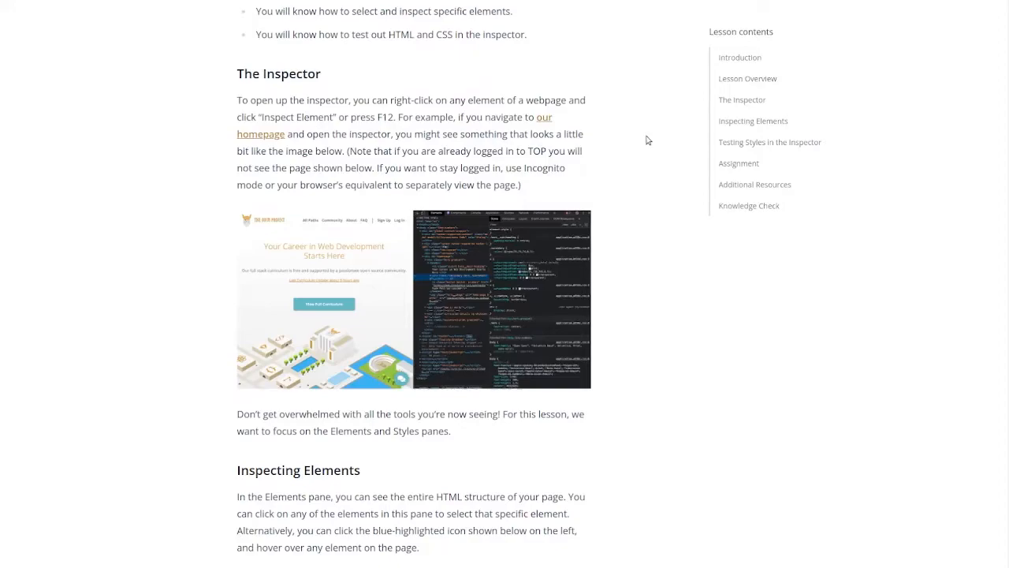
scroll(down, 3)
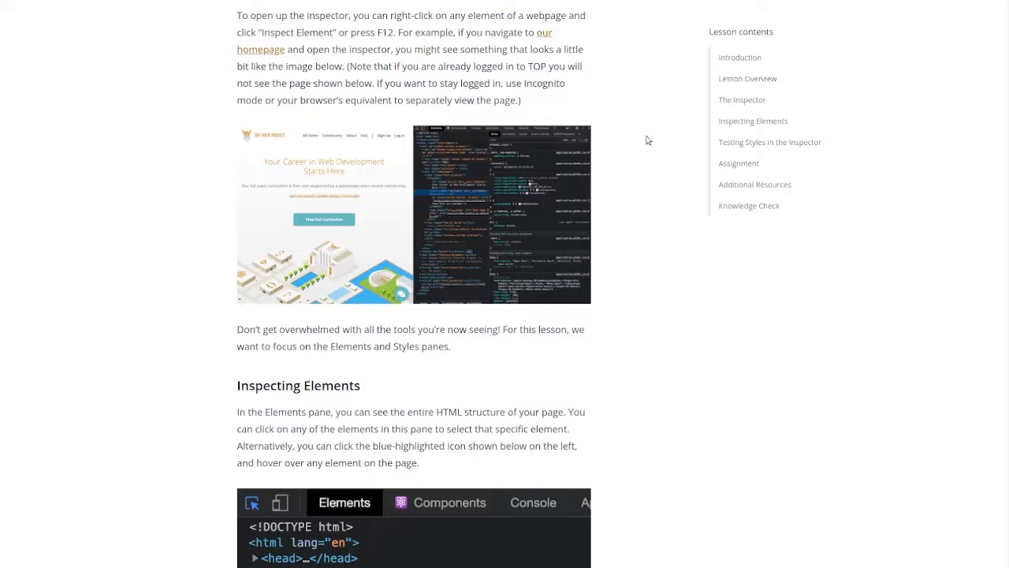
Step: Read Inspecting Elements and its styles screenshots down to the Testing Styles in the Inspector heading
scroll(down, 3)
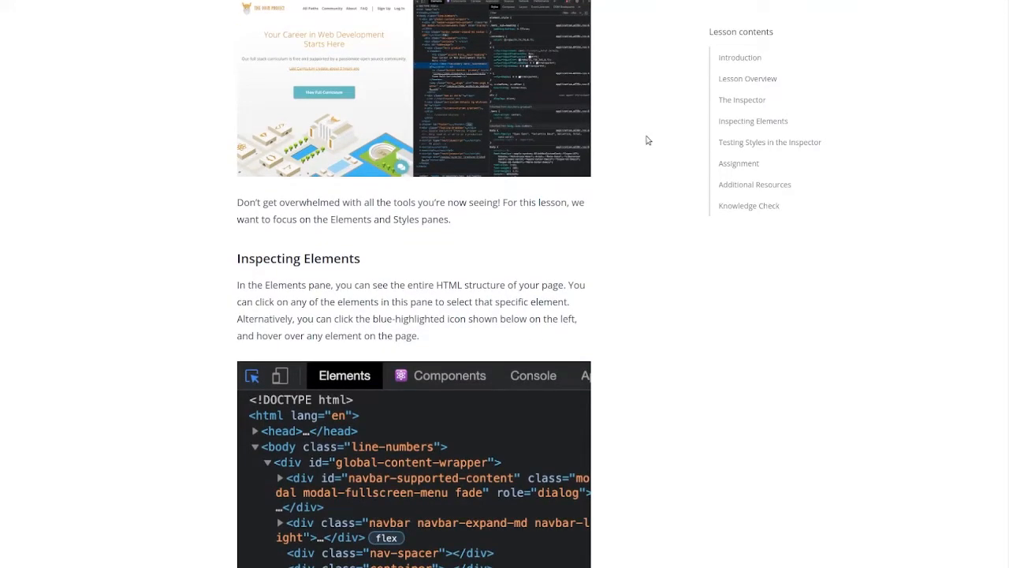
scroll(down, 3)
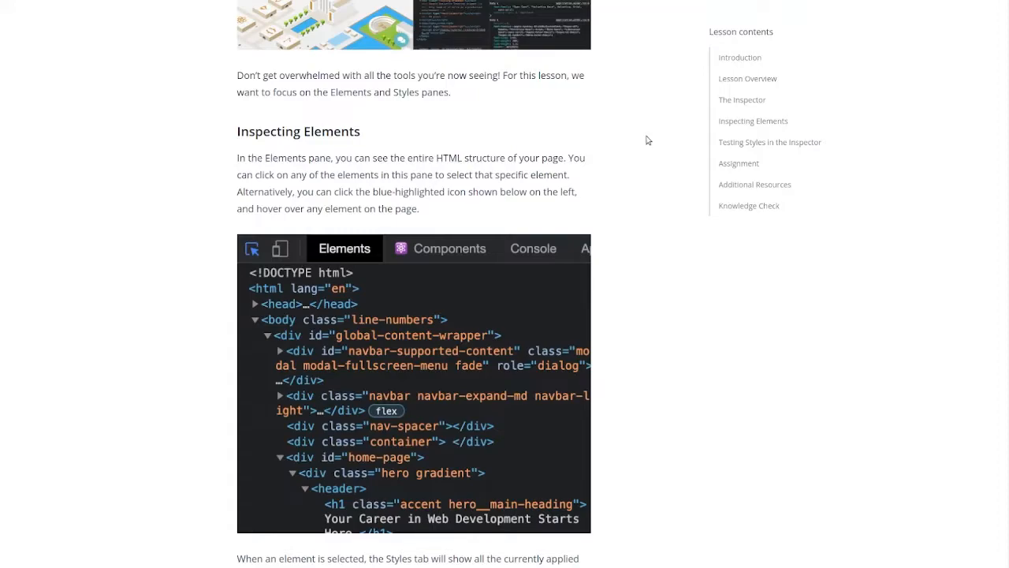
scroll(down, 3)
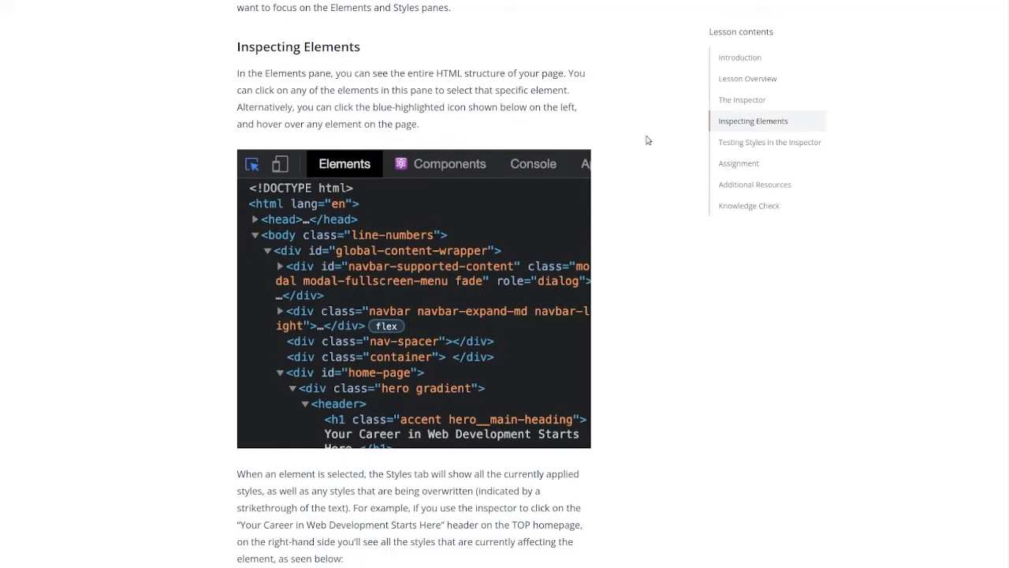
scroll(down, 3)
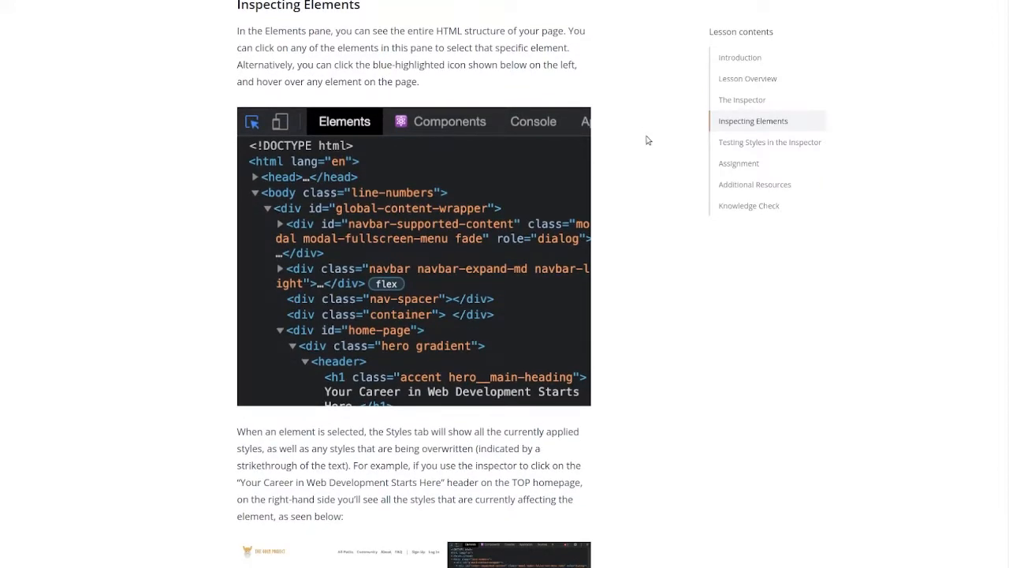
scroll(down, 3)
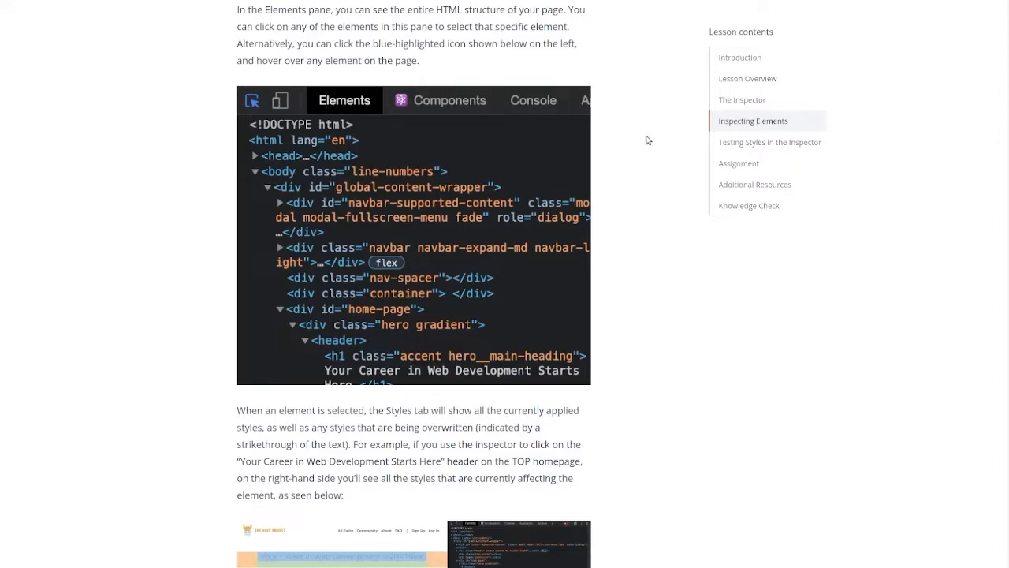
scroll(down, 3)
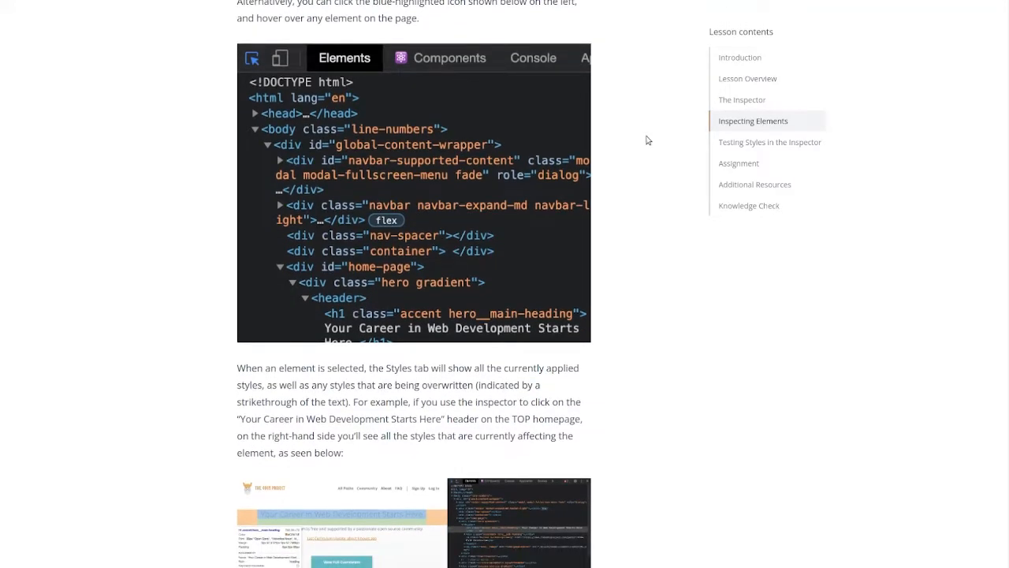
scroll(down, 3)
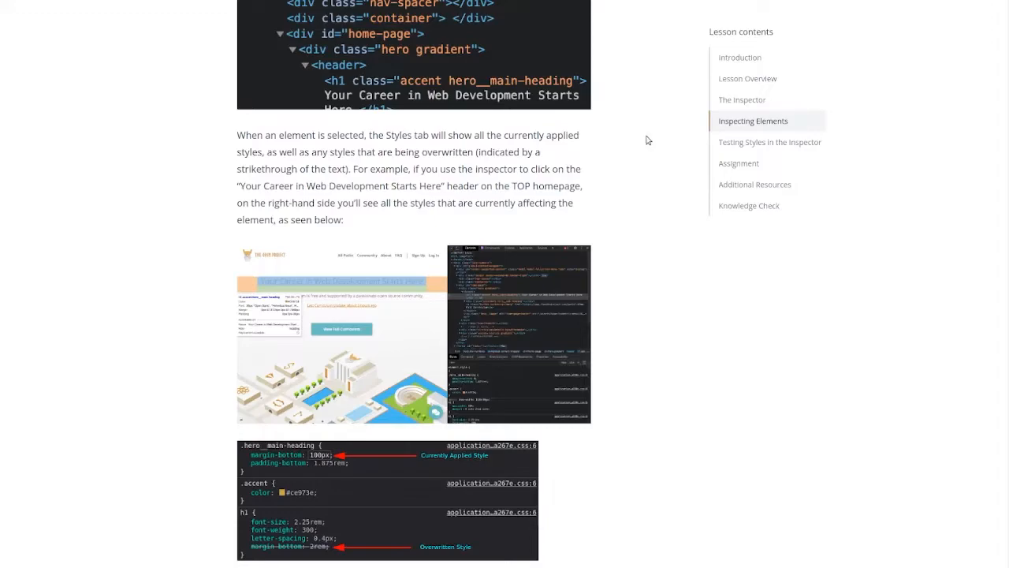
scroll(down, 3)
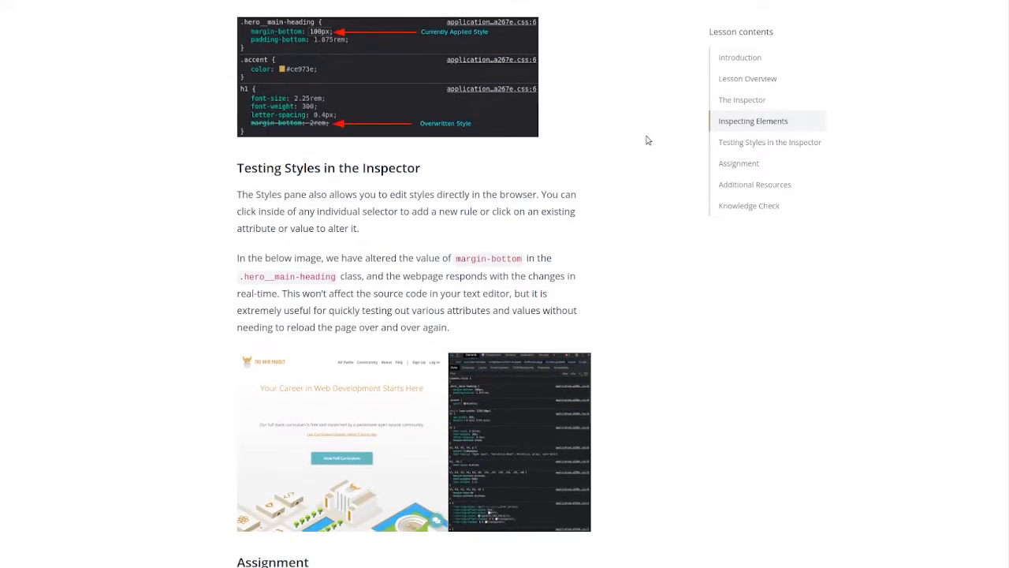
Step: Read the Testing Styles in the Inspector section and continue down to the Assignment
scroll(down, 3)
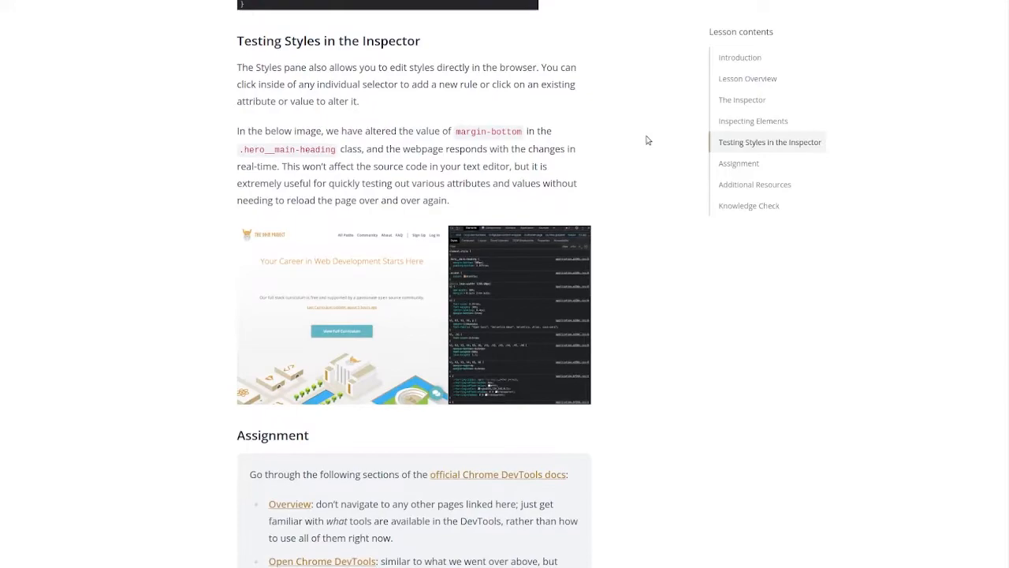
scroll(down, 3)
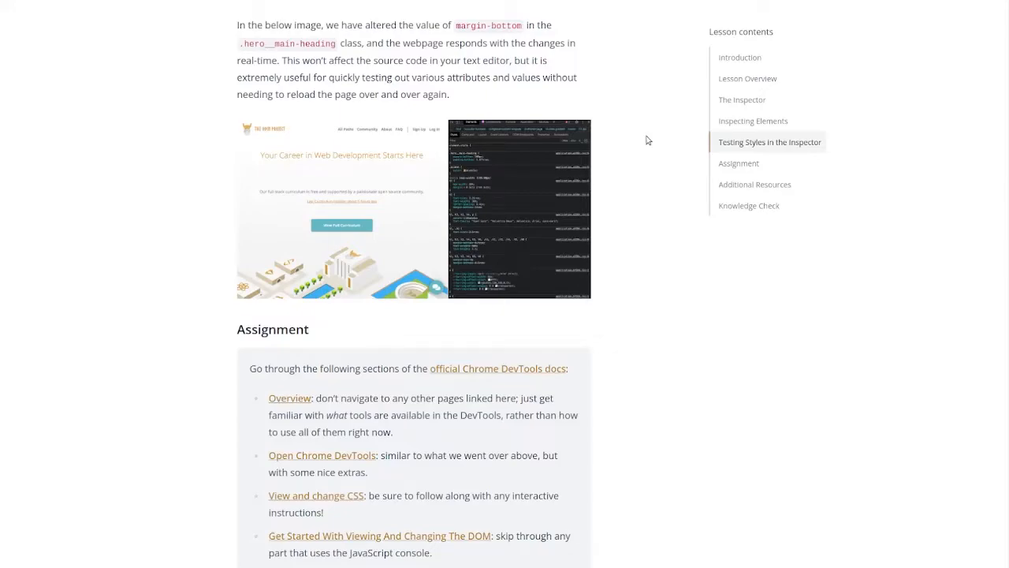
scroll(down, 3)
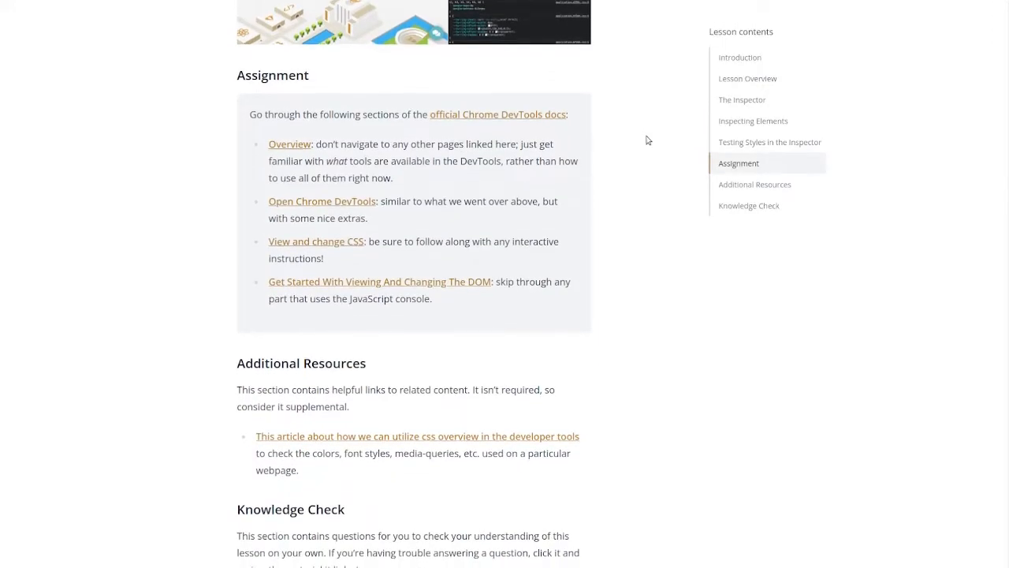
Step: Review the Assignment's four Chrome DevTools docs sections, with Additional Resources and Knowledge Check below
scroll(down, 3)
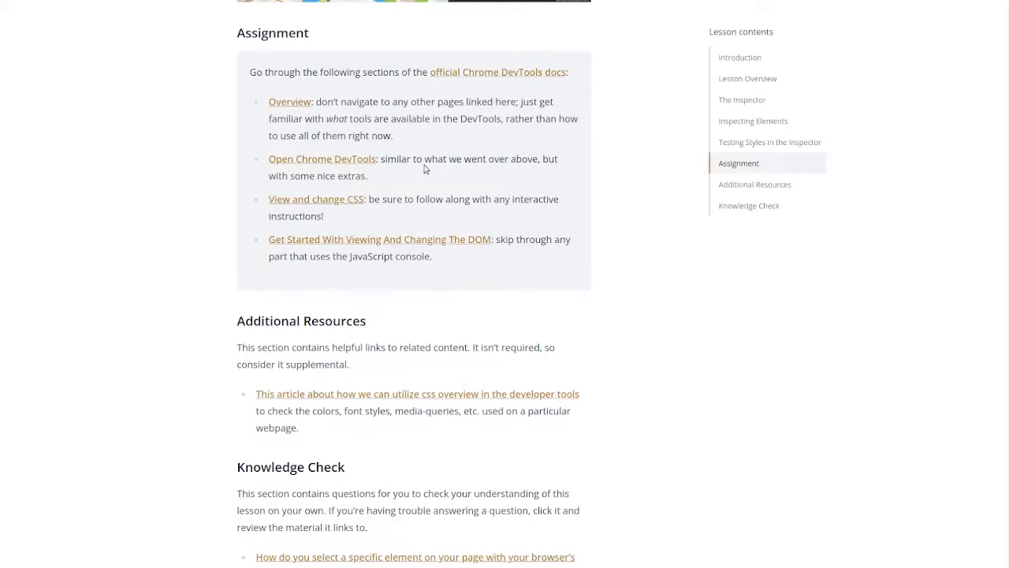
mouse_move(505, 190)
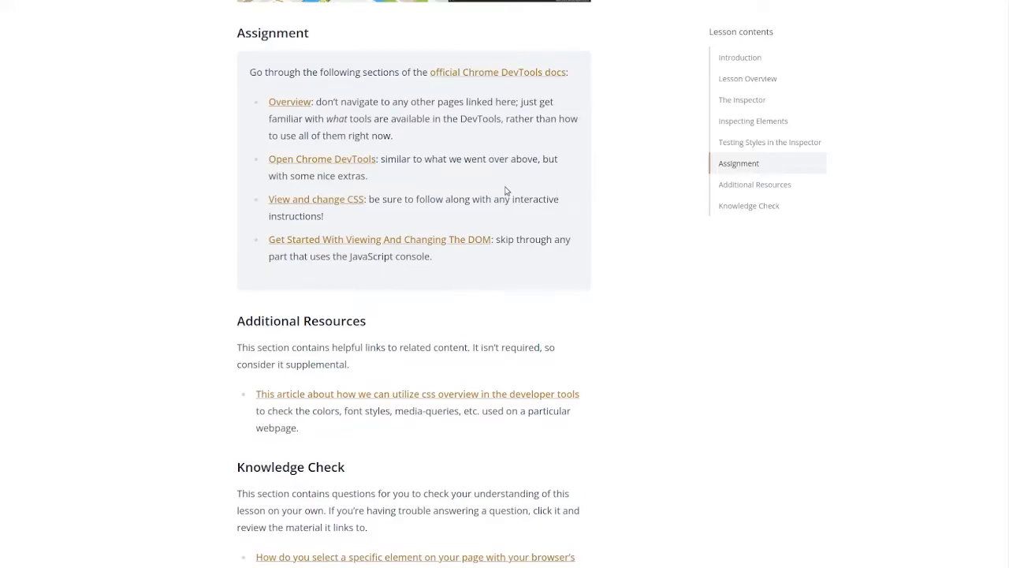
mouse_move(505, 237)
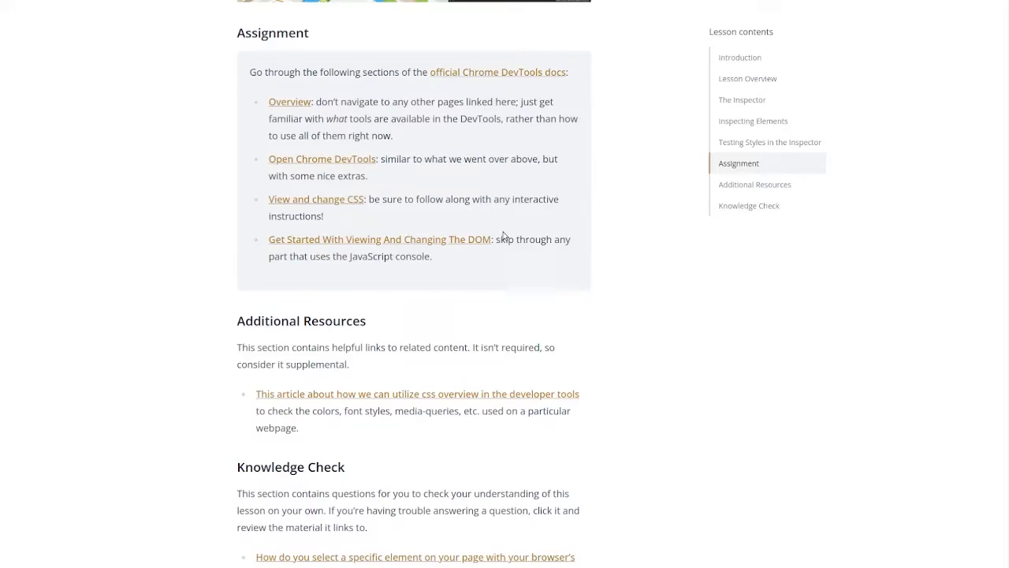
mouse_move(497, 284)
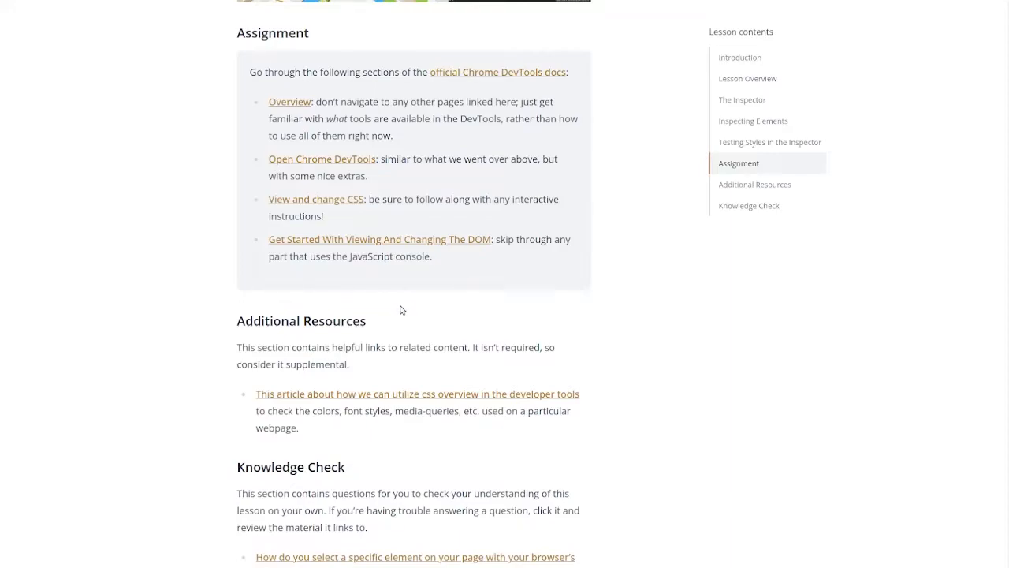
scroll(down, 3)
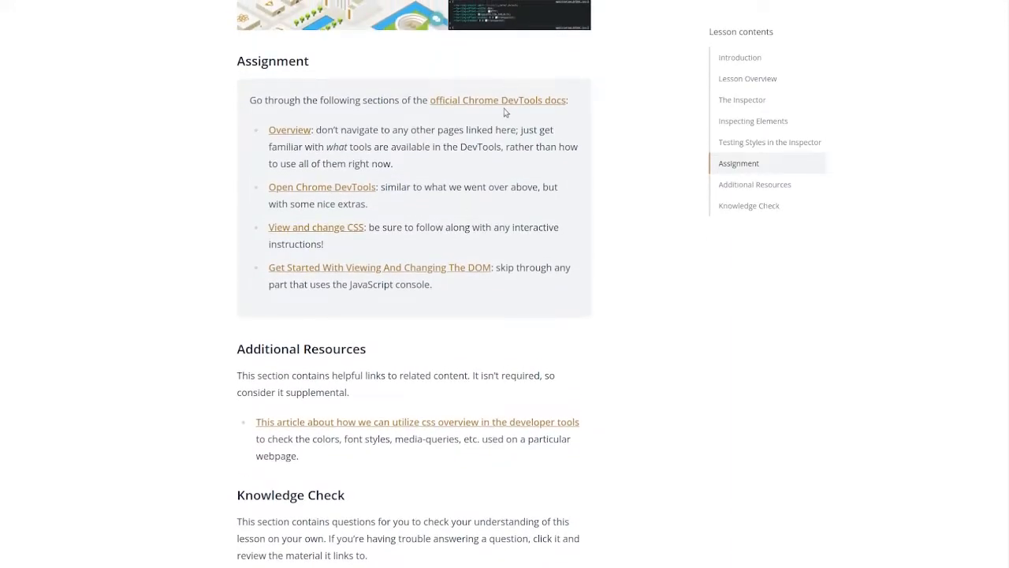
scroll(down, 3)
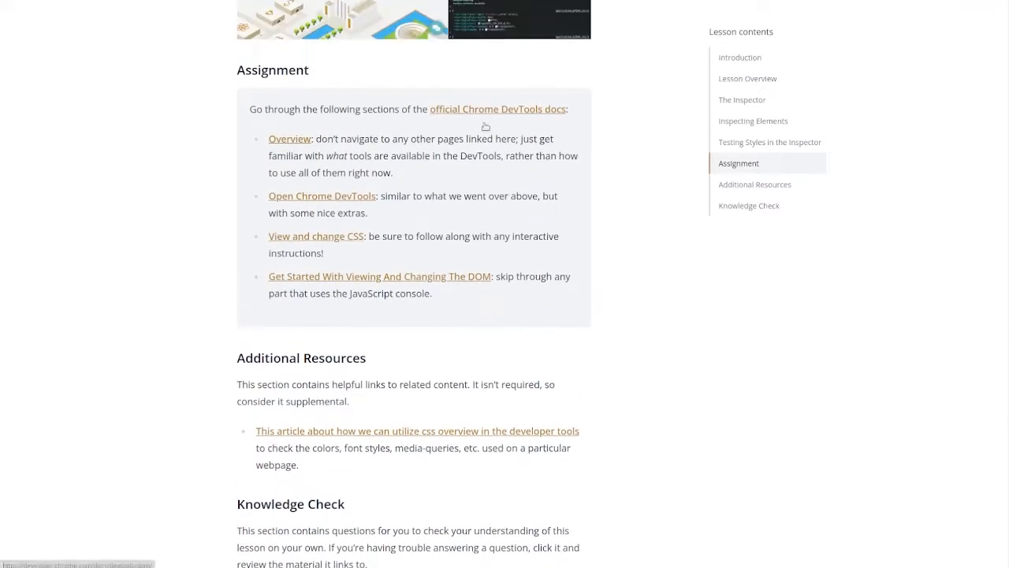
Step: Follow the official Chrome DevTools docs link and scroll the documentation landing page
click(497, 108)
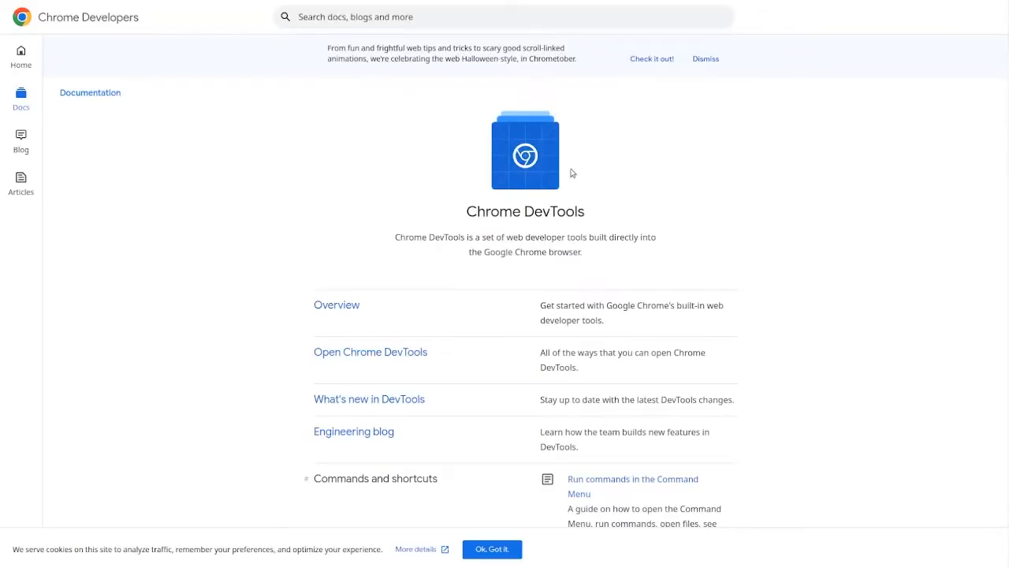
mouse_move(475, 300)
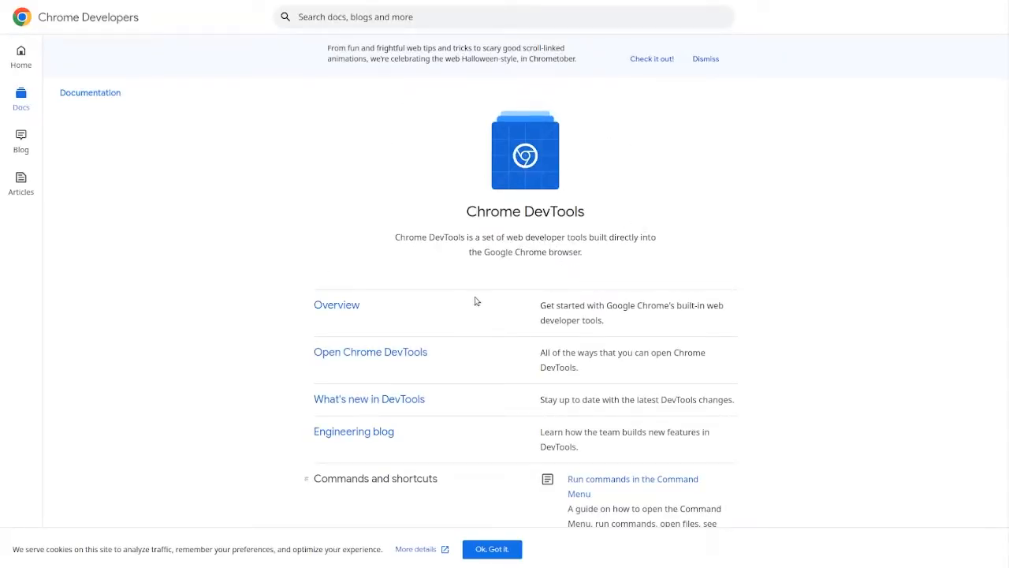
scroll(down, 3)
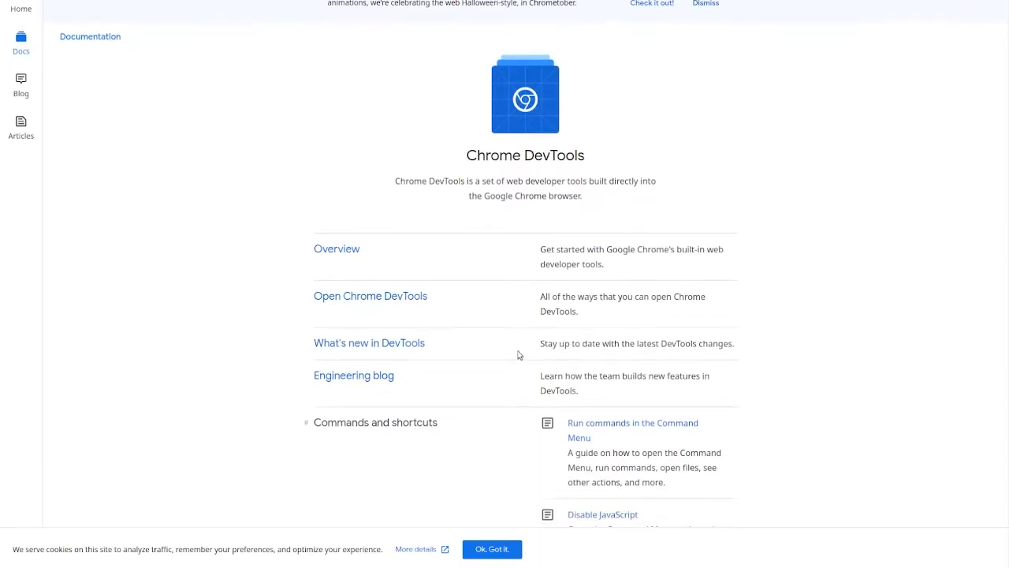
mouse_move(563, 306)
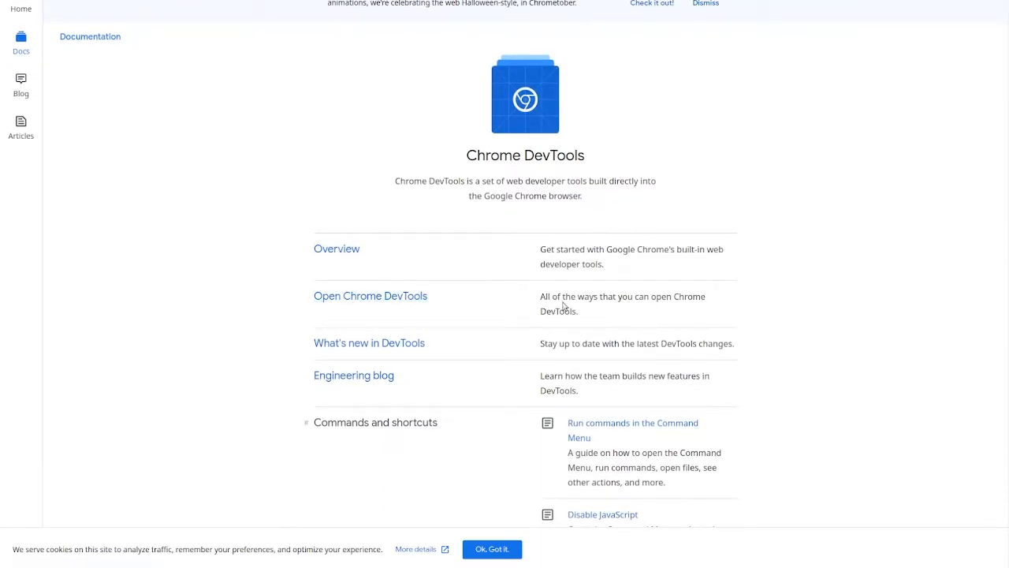
mouse_move(371, 295)
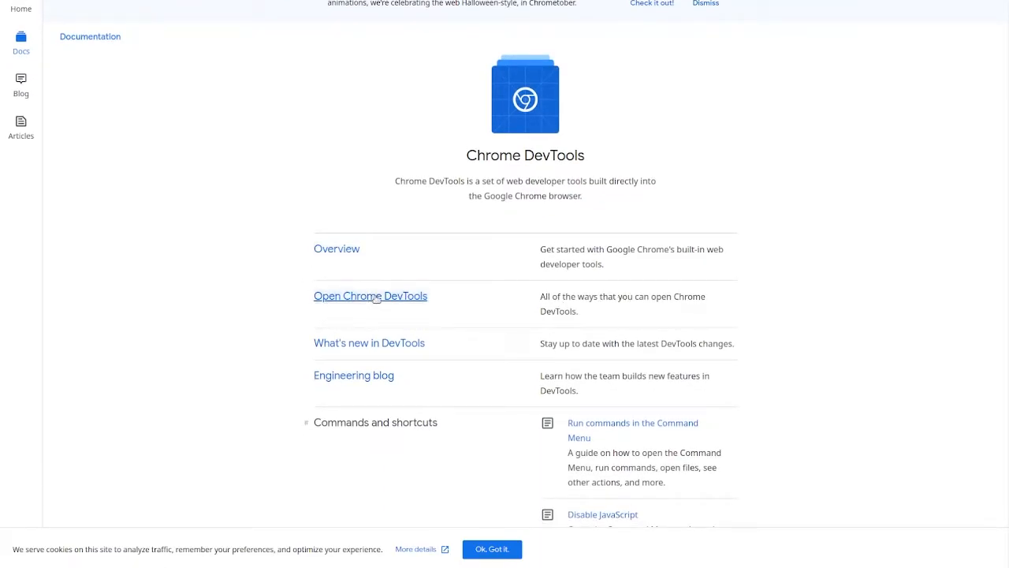
Step: Open the 'Open Chrome DevTools' page in a new tab and start reading the Overview
right_click(371, 296)
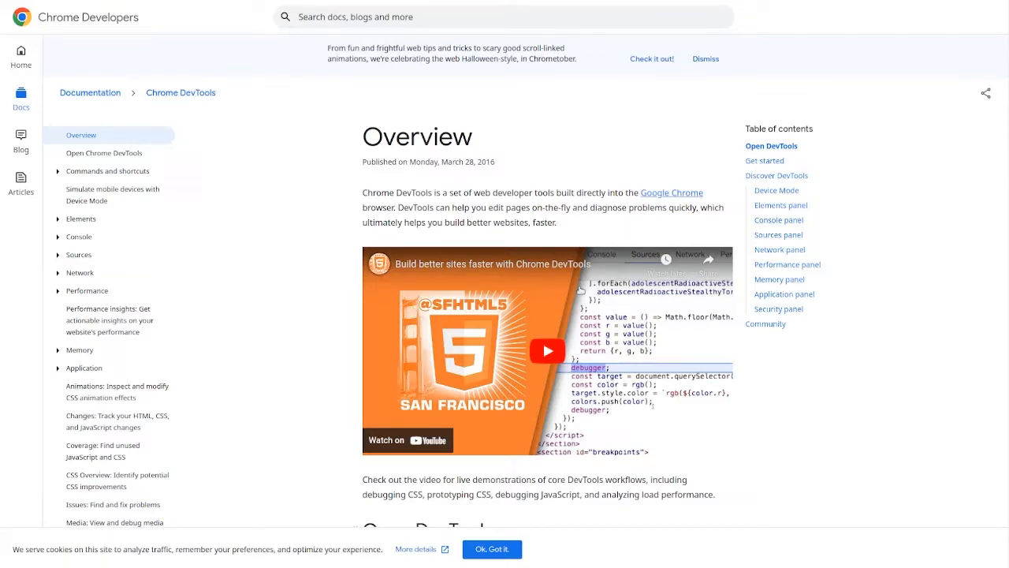
scroll(down, 3)
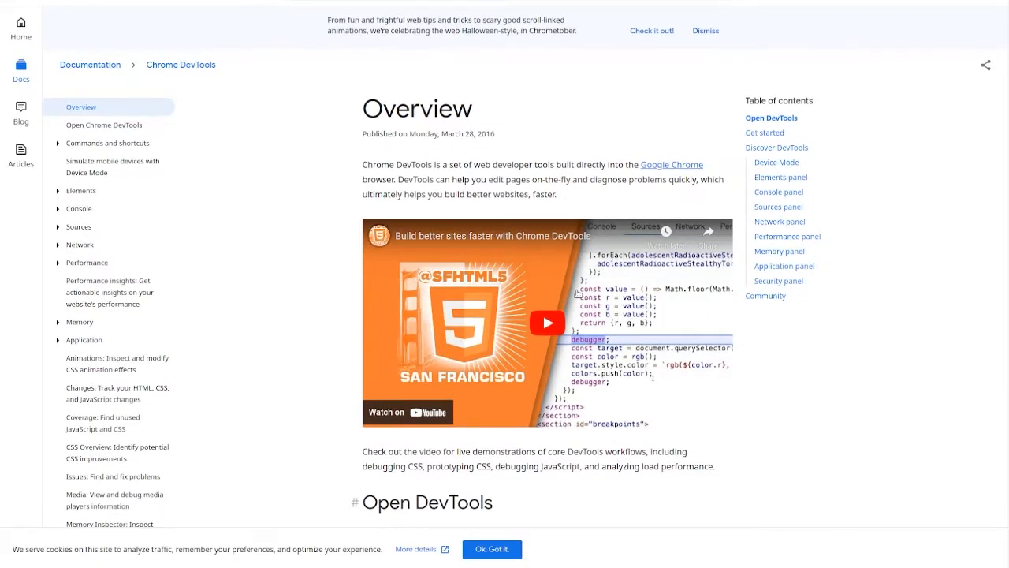
scroll(down, 3)
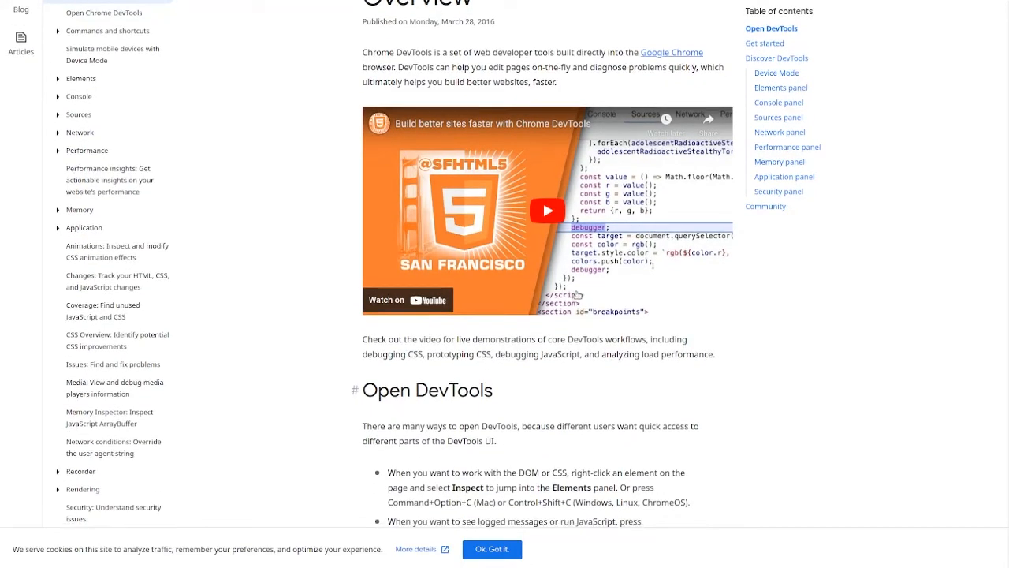
mouse_move(531, 371)
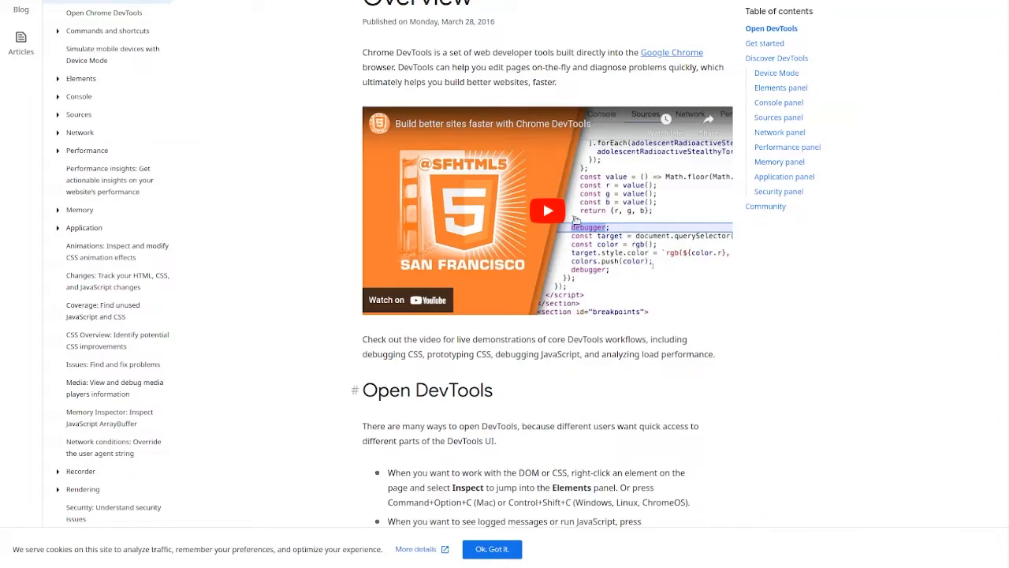
Step: Read the DevTools Overview through its Open DevTools, Get started and panel sections
scroll(down, 3)
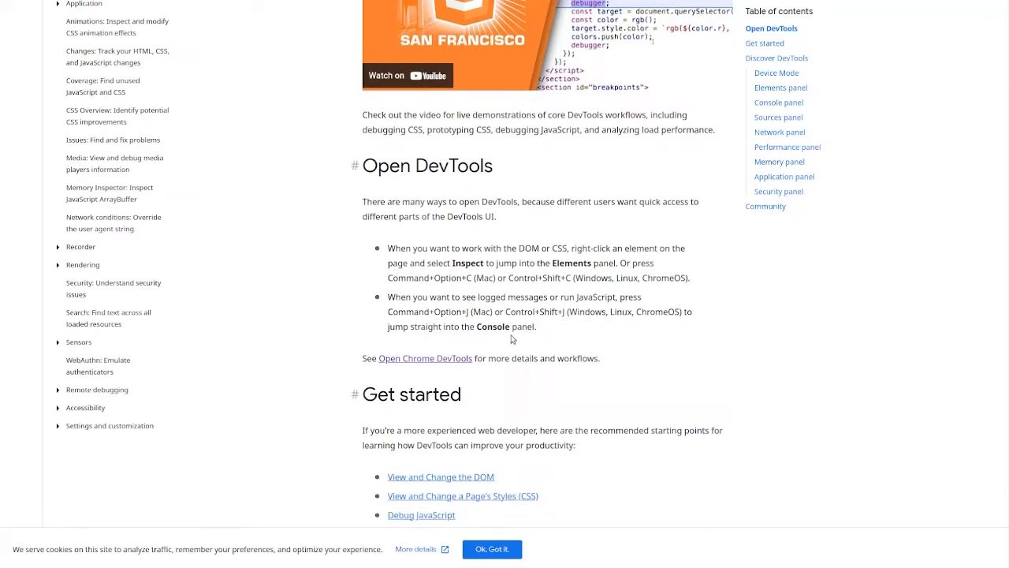
mouse_move(536, 355)
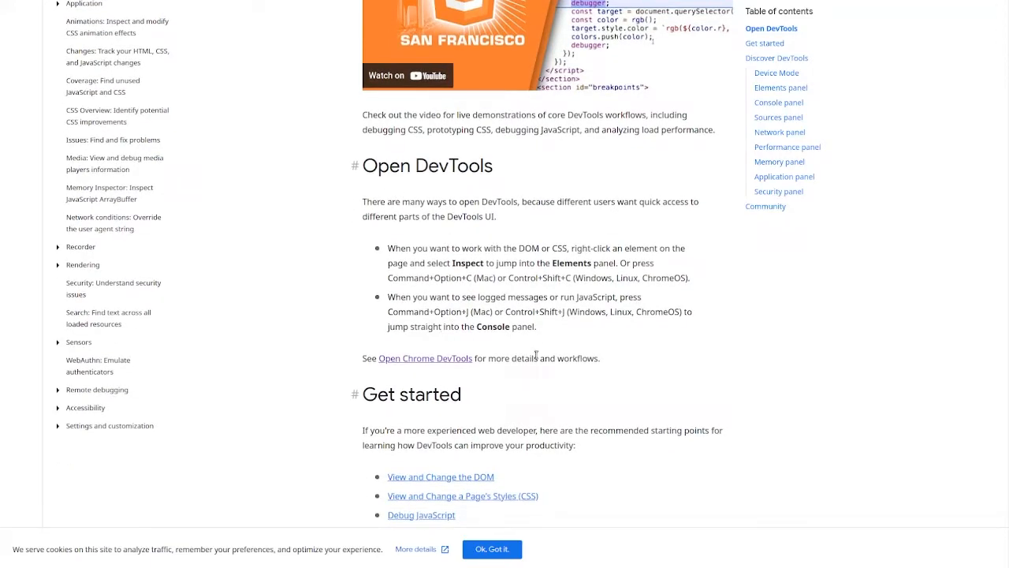
scroll(down, 3)
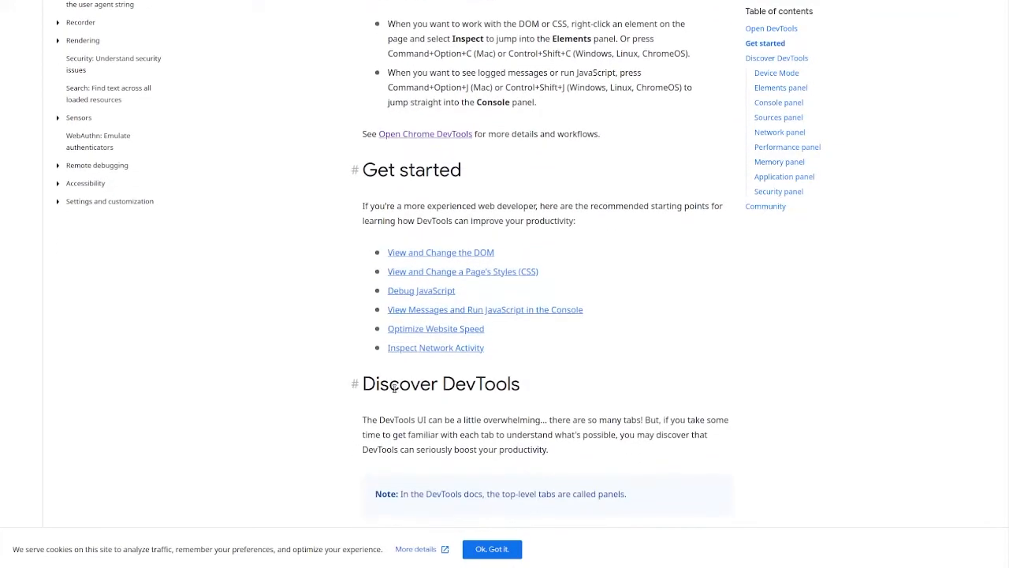
scroll(down, 3)
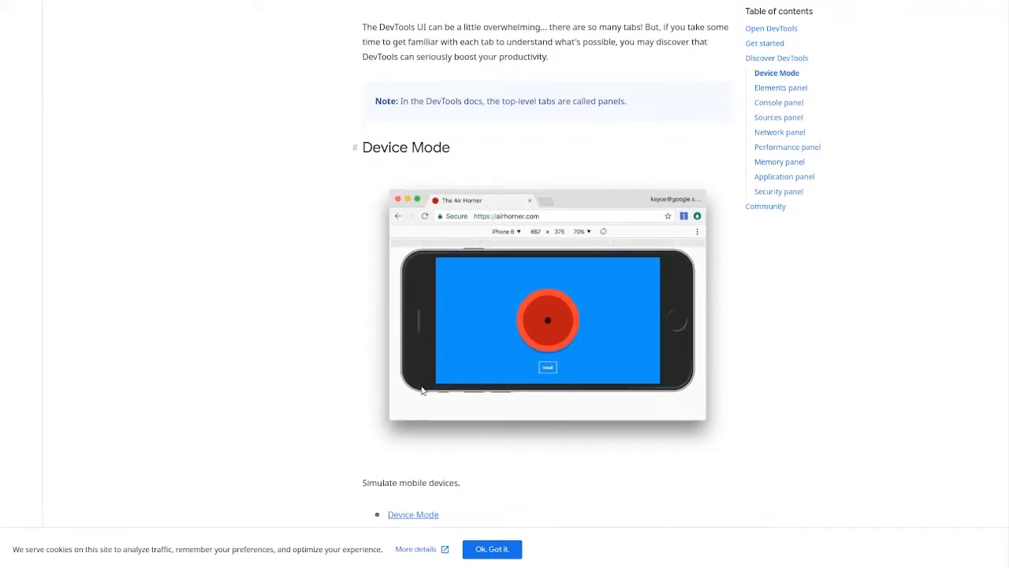
scroll(down, 3)
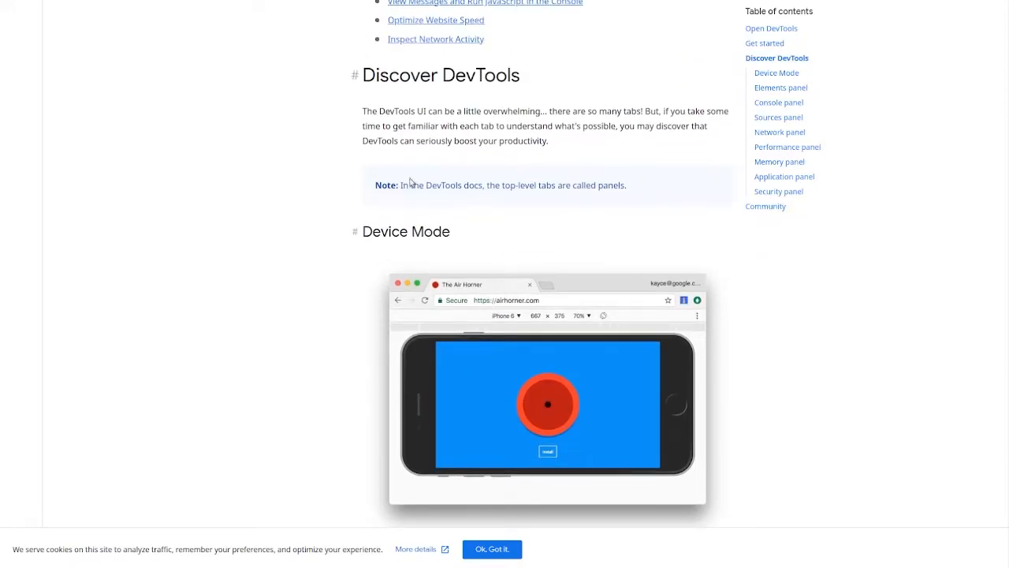
scroll(down, 3)
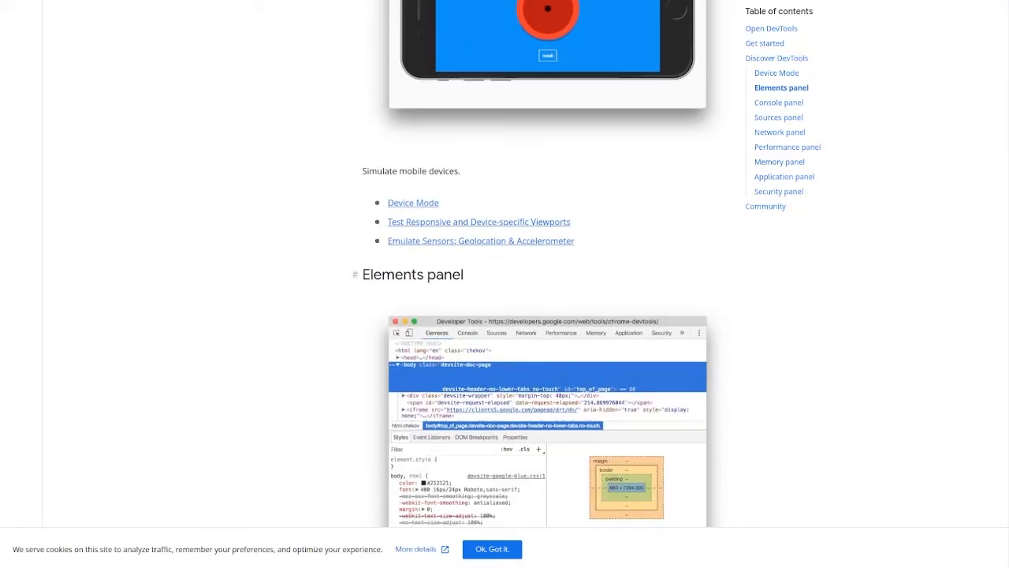
scroll(down, 3)
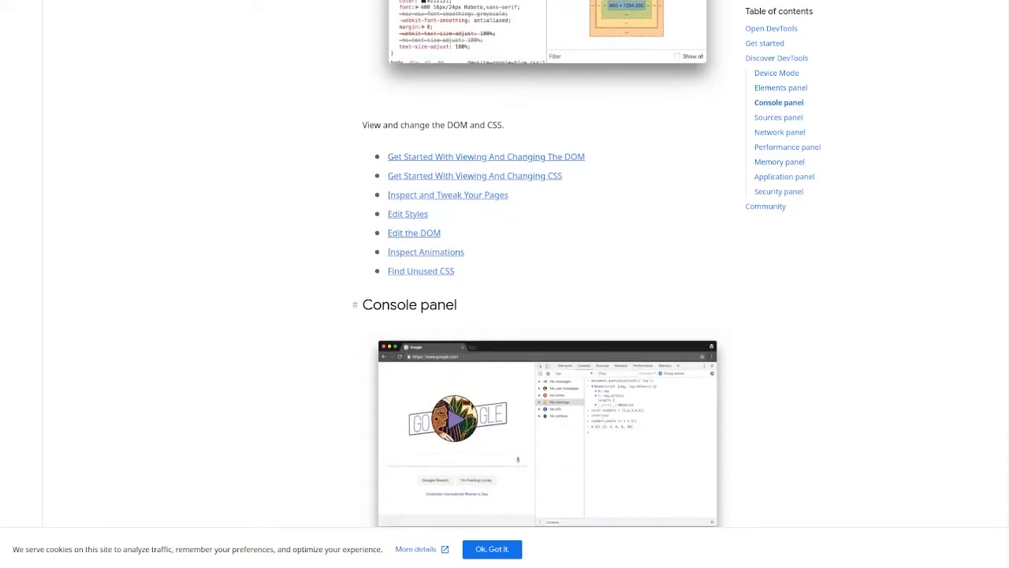
scroll(down, 3)
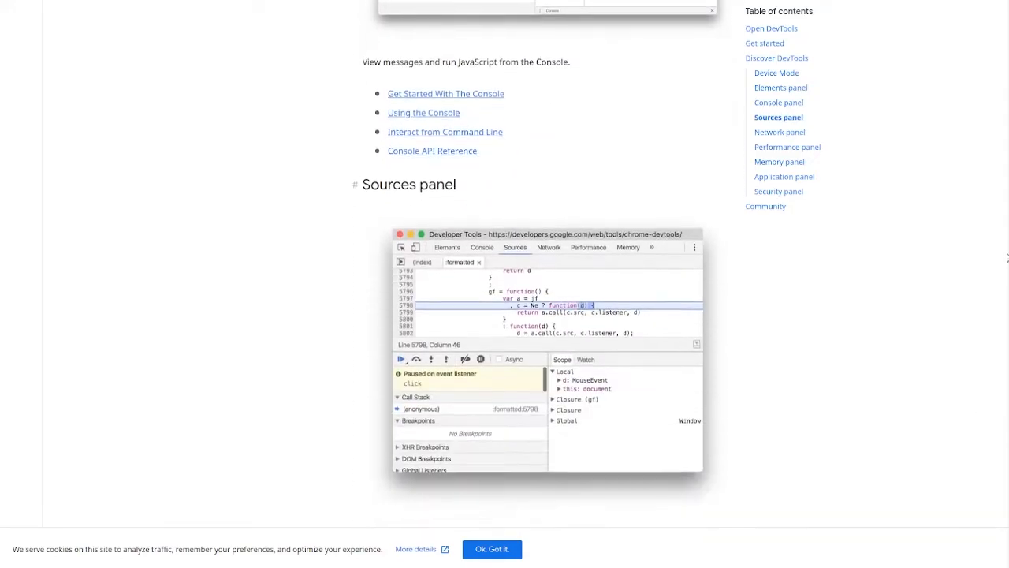
scroll(down, 3)
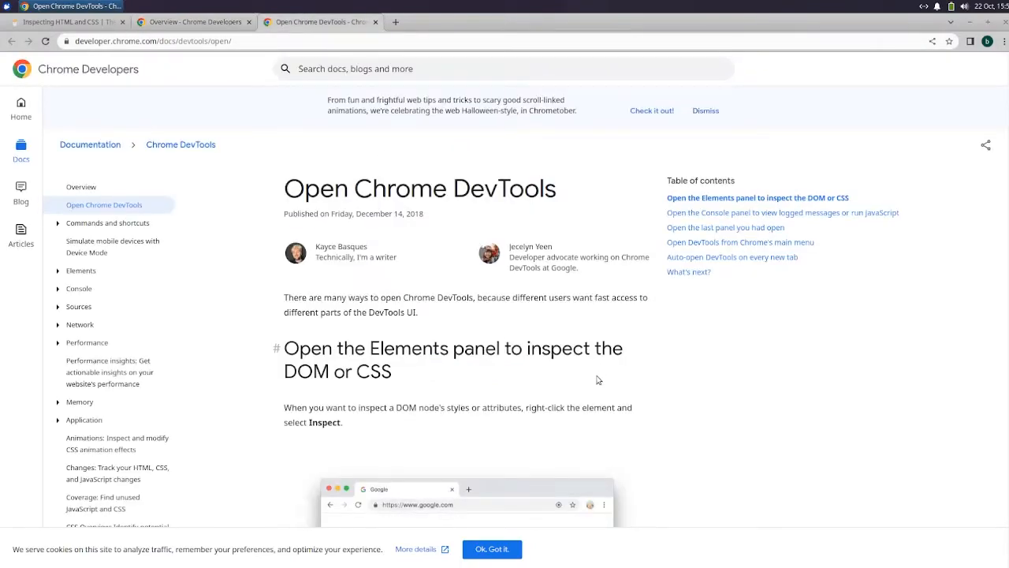
Step: Read the Open Chrome DevTools article down to What's next and the page footer
scroll(down, 3)
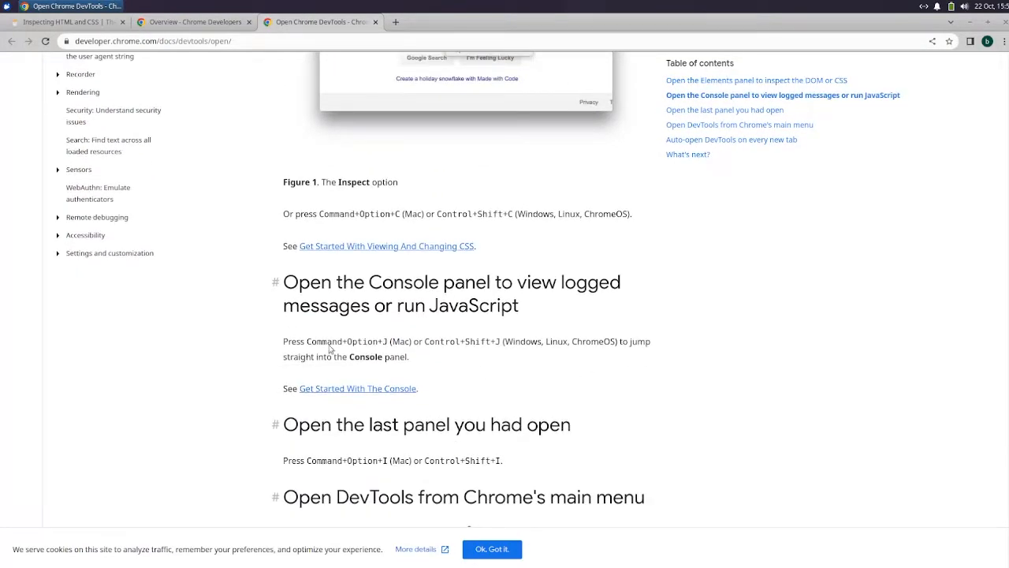
scroll(down, 3)
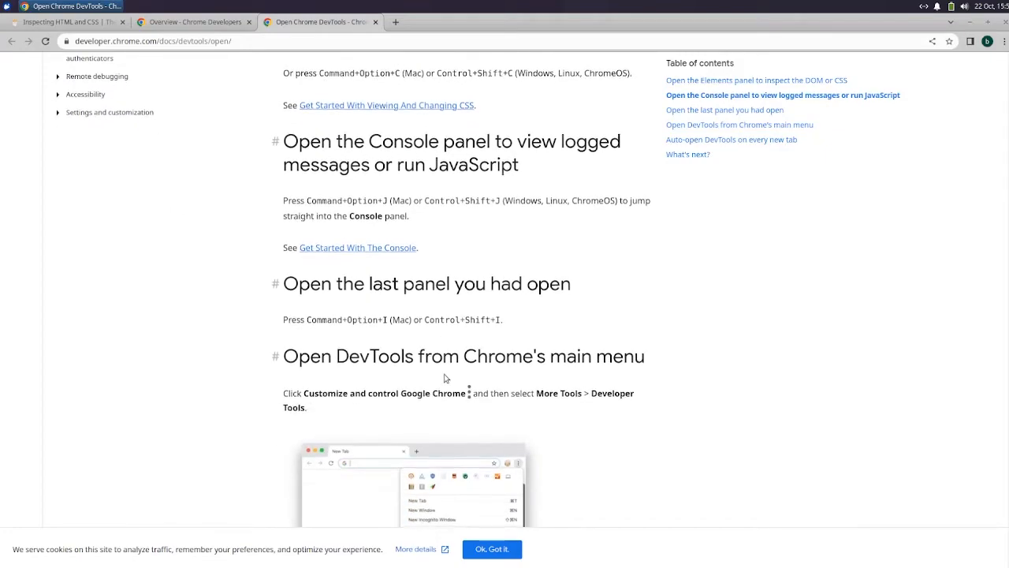
scroll(down, 3)
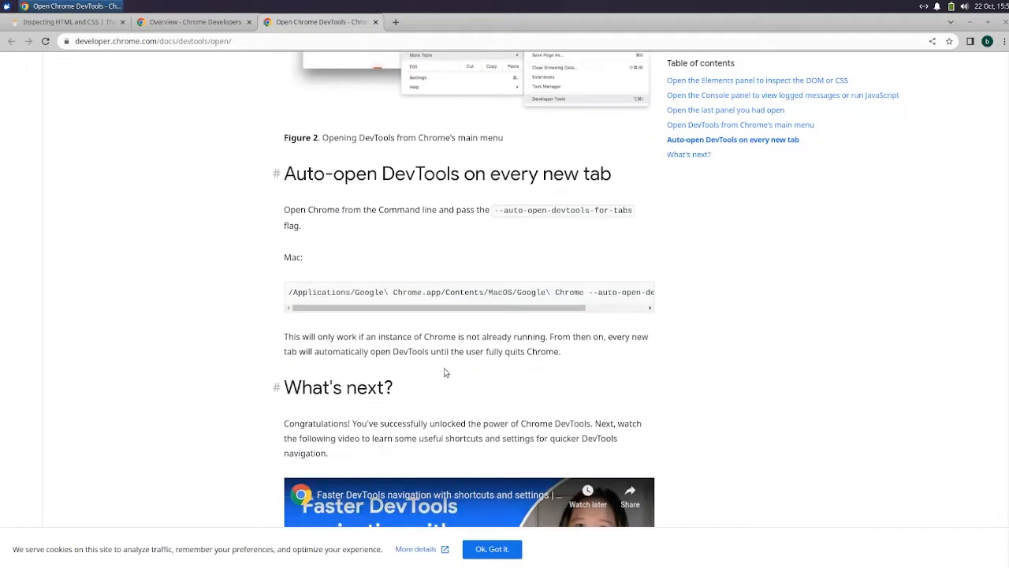
scroll(down, 3)
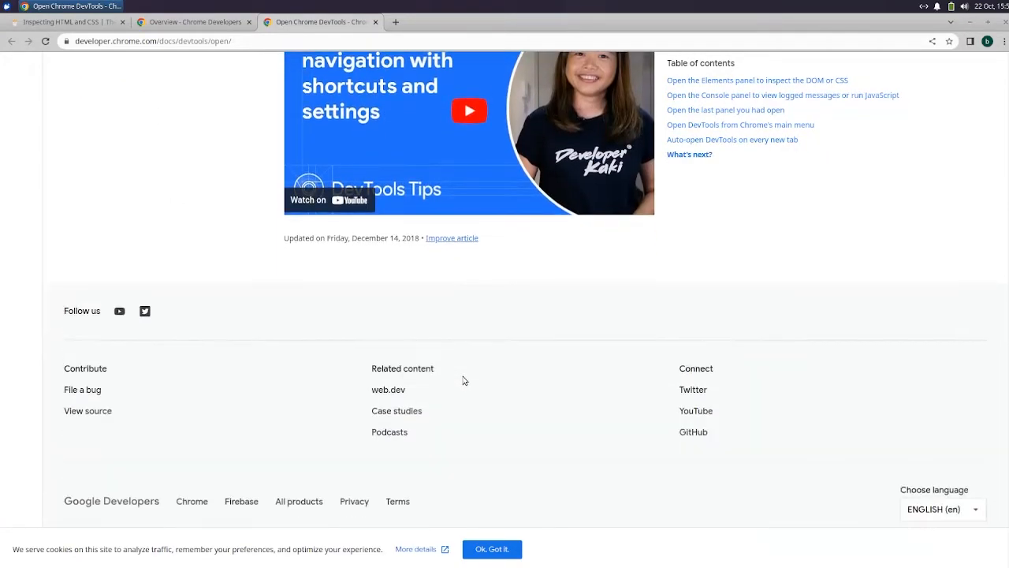
Step: Return to the lesson tab and scroll to the Knowledge Check questions and Mark Complete button
click(63, 21)
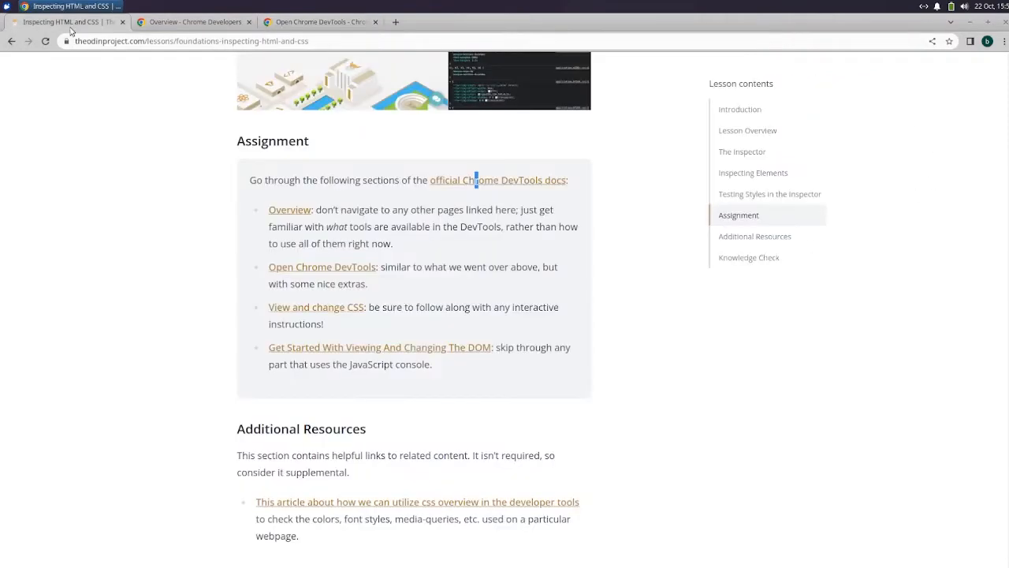
scroll(down, 3)
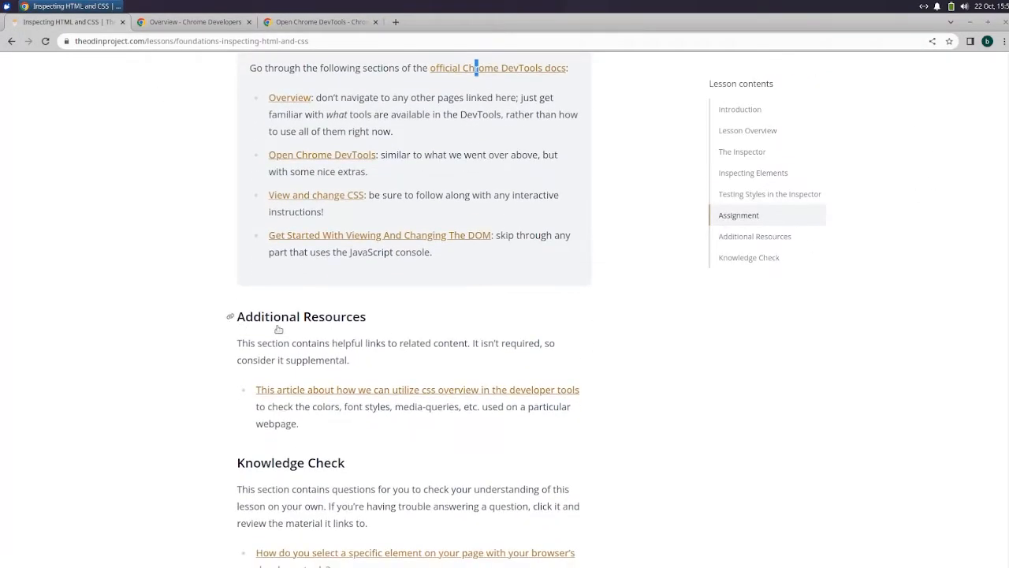
scroll(down, 3)
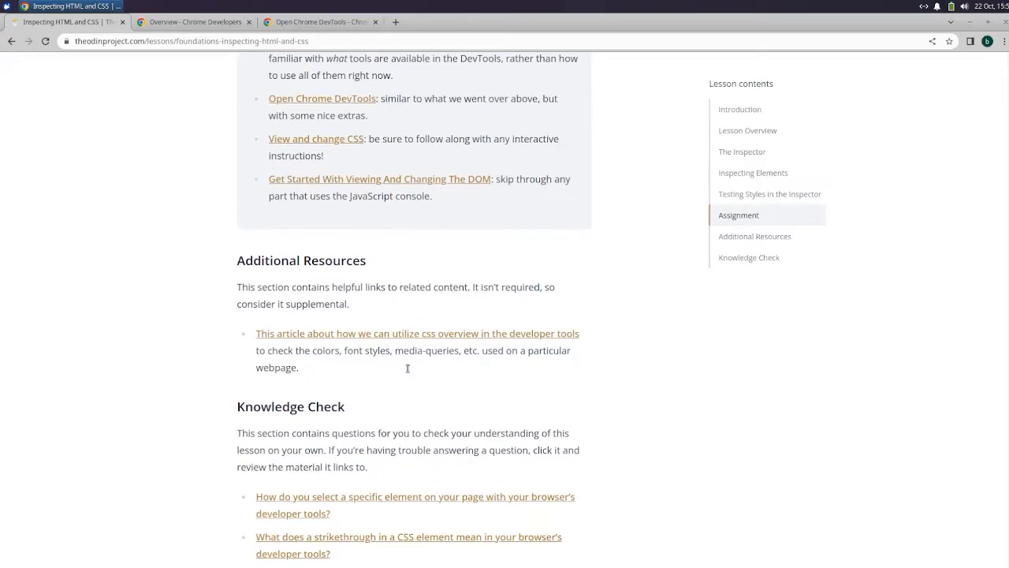
scroll(down, 3)
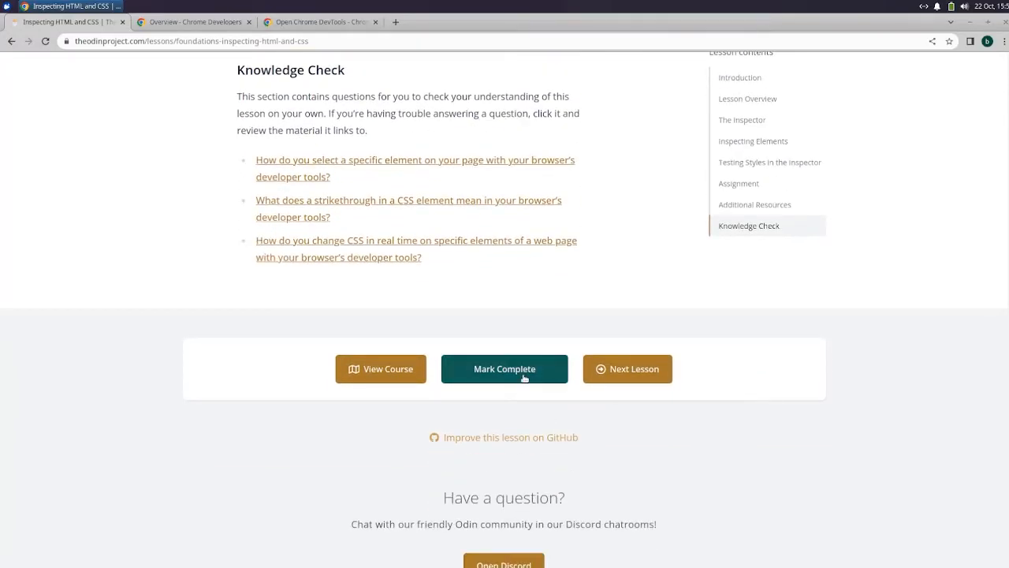